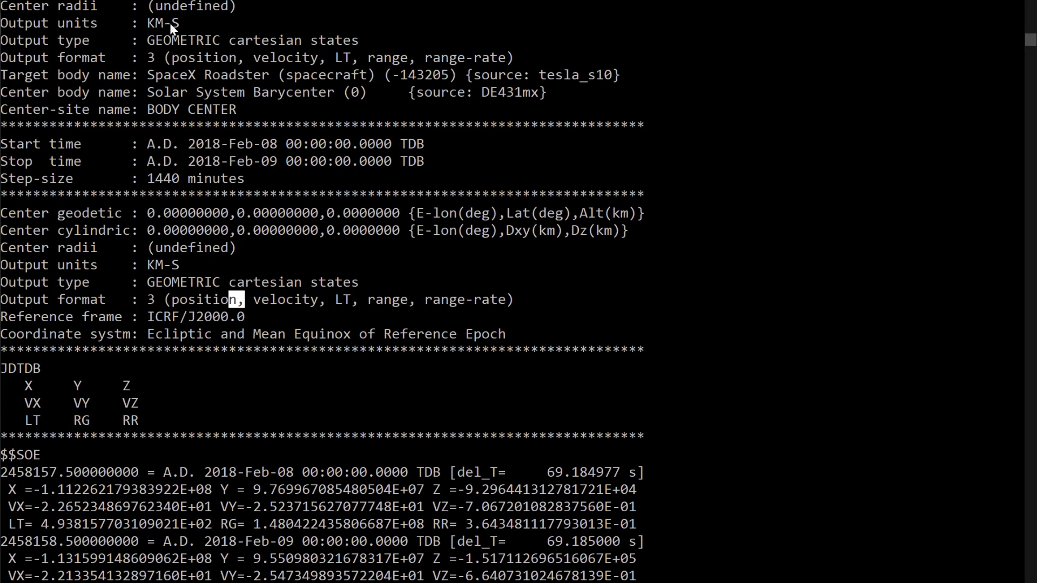
- Highlight the KM-S units, Solar System Barycenter center and ECLIPJ2000 frame while scrolling the script
double_click(162, 23)
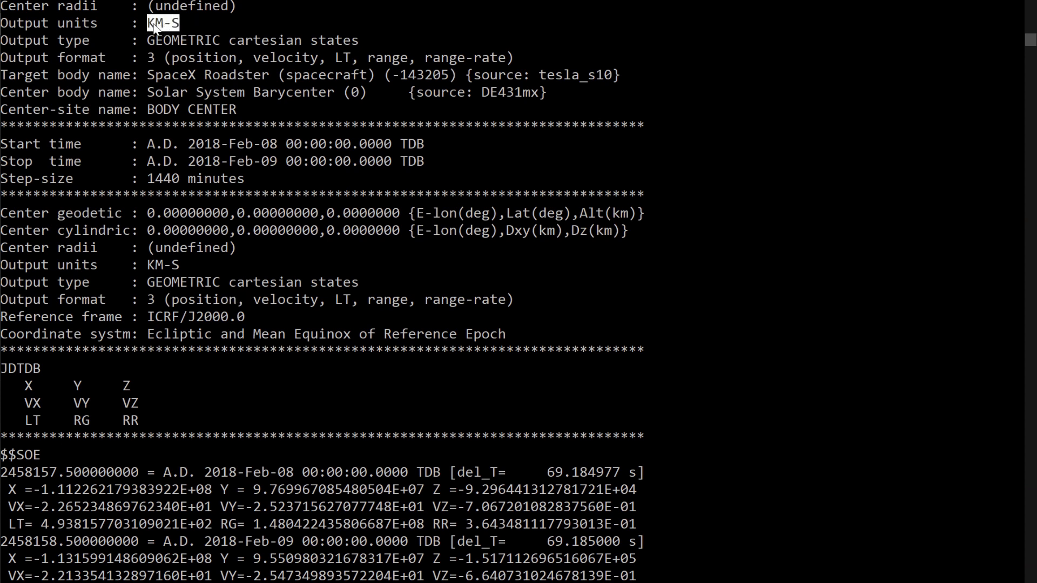
mouse_move(231, 81)
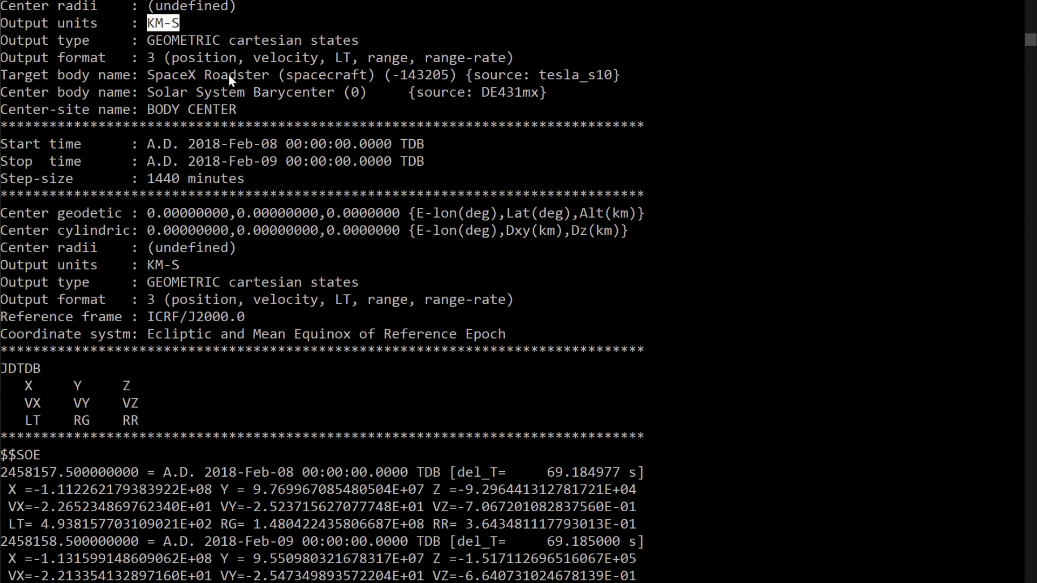
mouse_move(171, 59)
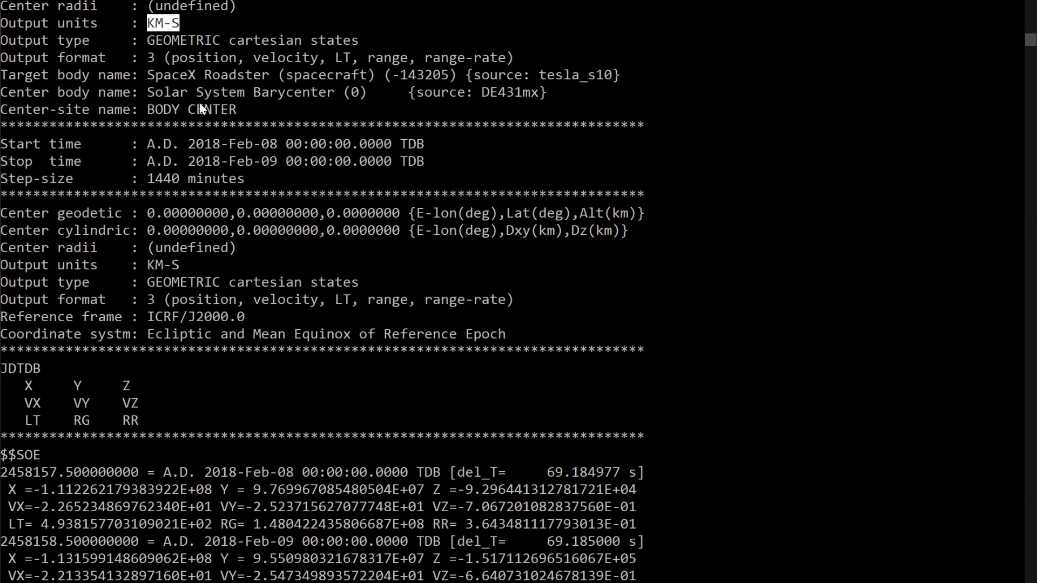
double_click(333, 92)
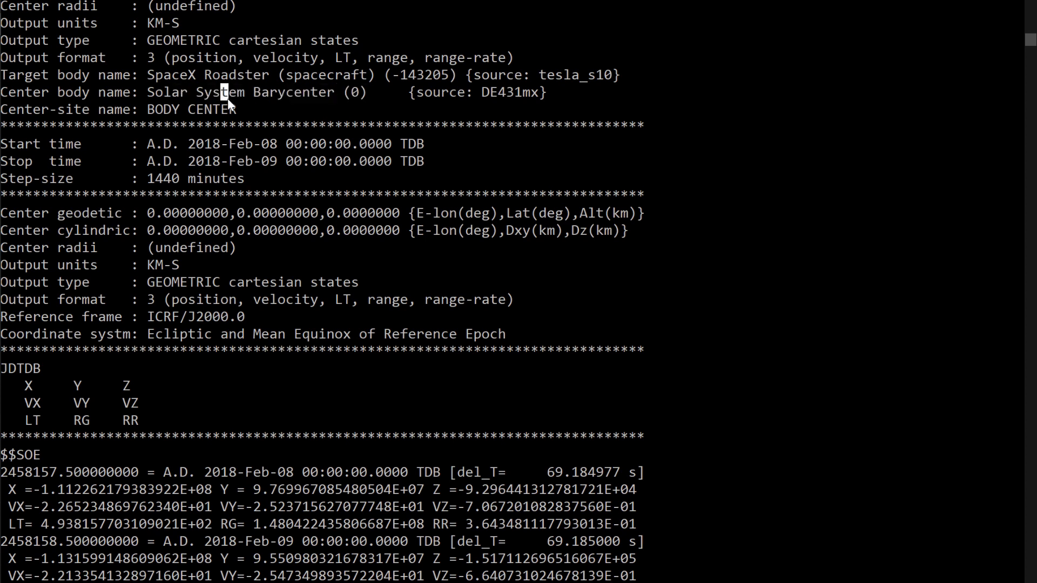
scroll("down", 3)
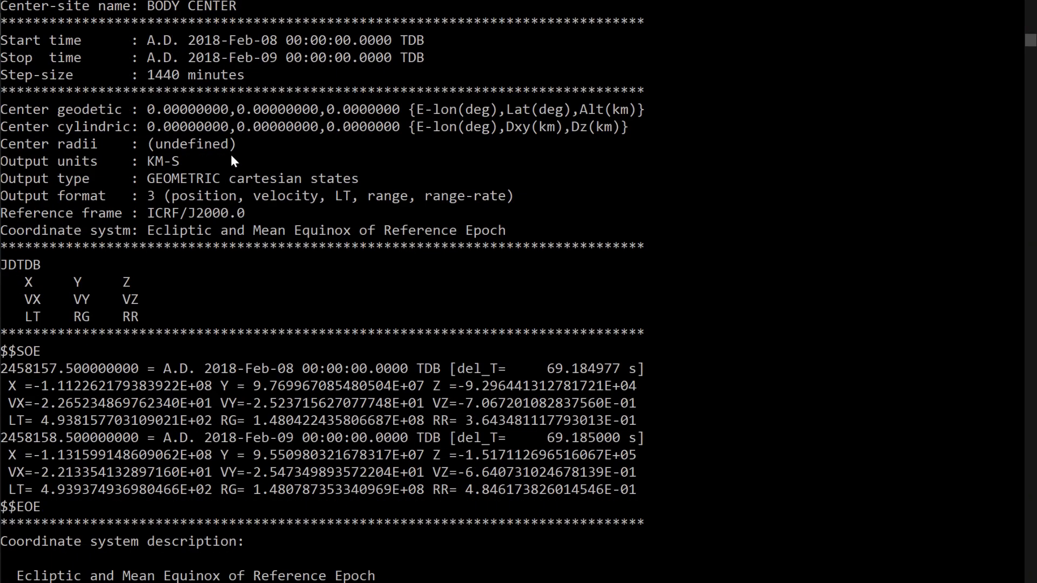
double_click(194, 212)
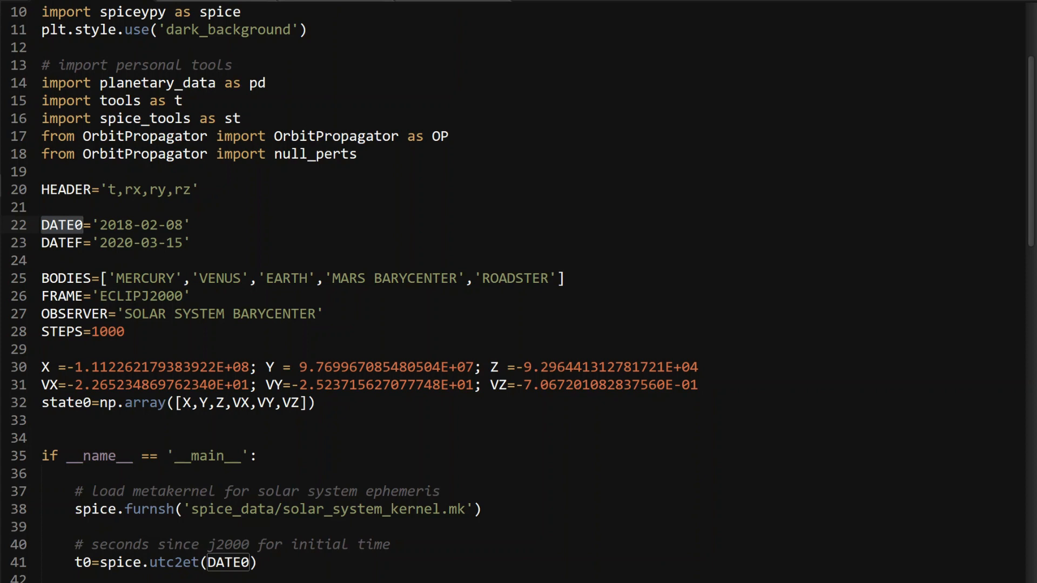
double_click(139, 295)
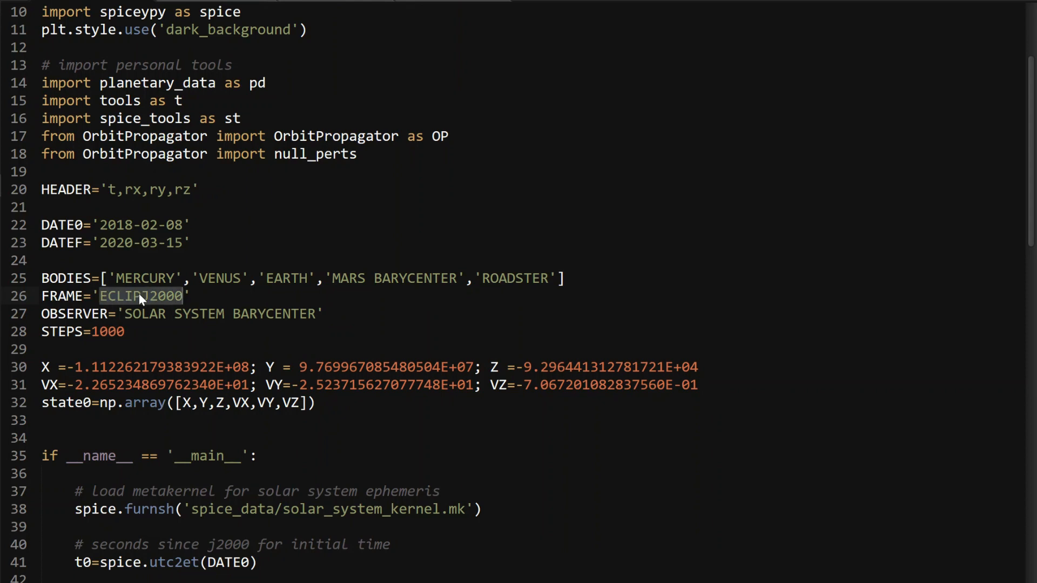
mouse_move(140, 300)
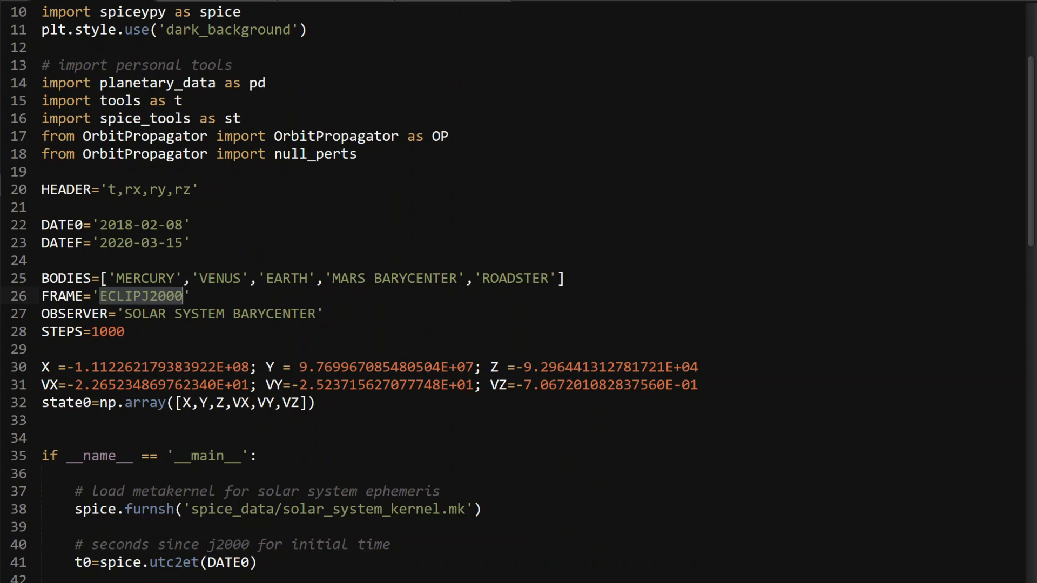
scroll("down", 3)
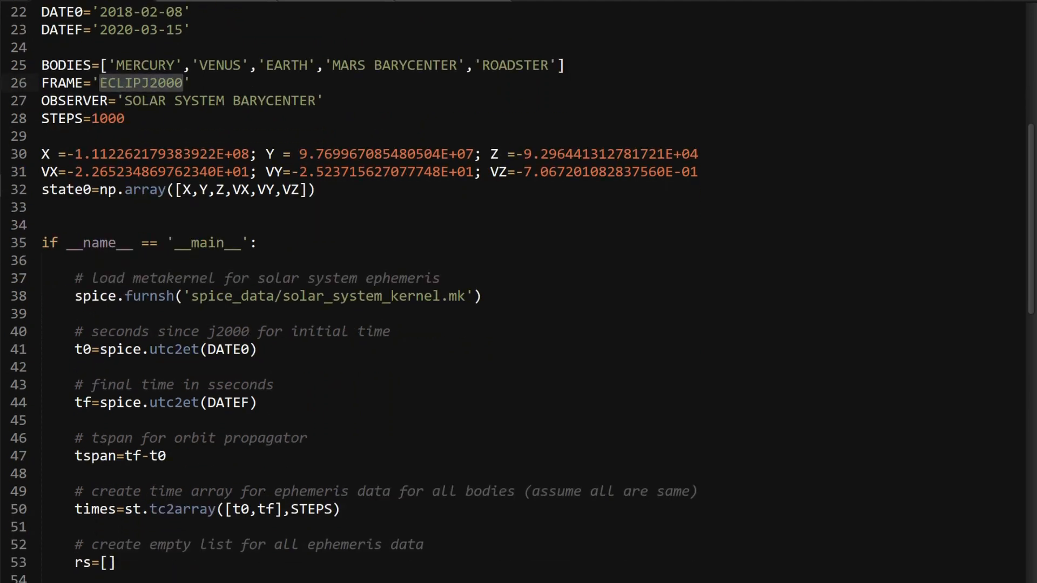
double_click(360, 295)
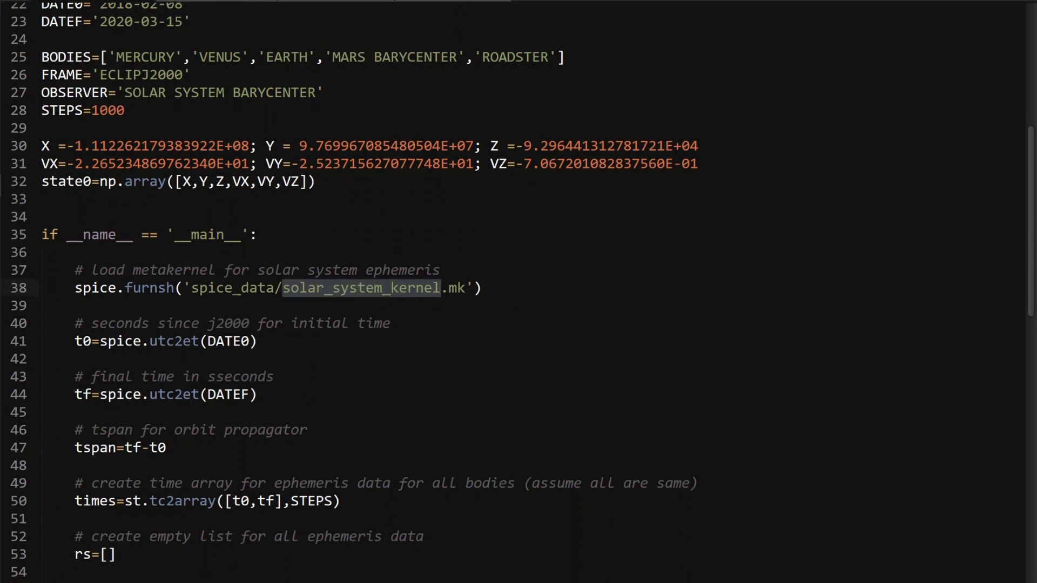
scroll("down", 3)
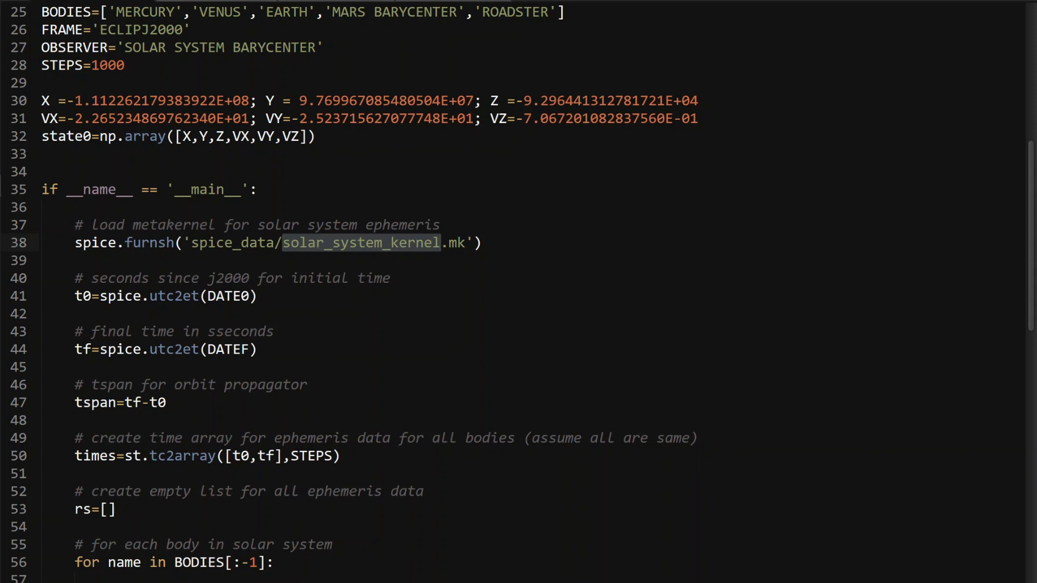
scroll("down", 3)
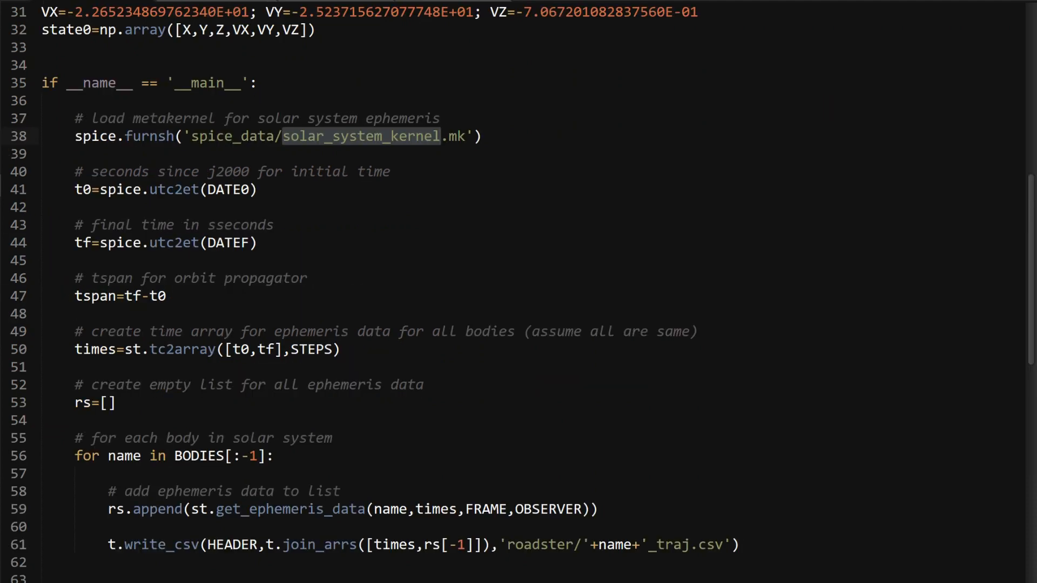
scroll("down", 3)
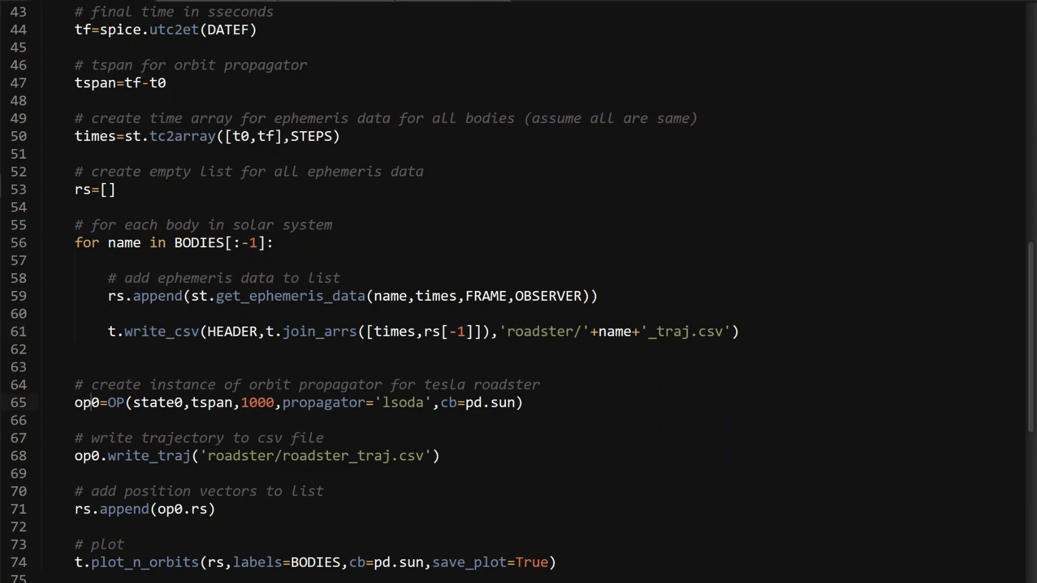
- Highlight the write_traj call, then switch to the browser's v22 output folder listing
double_click(86, 402)
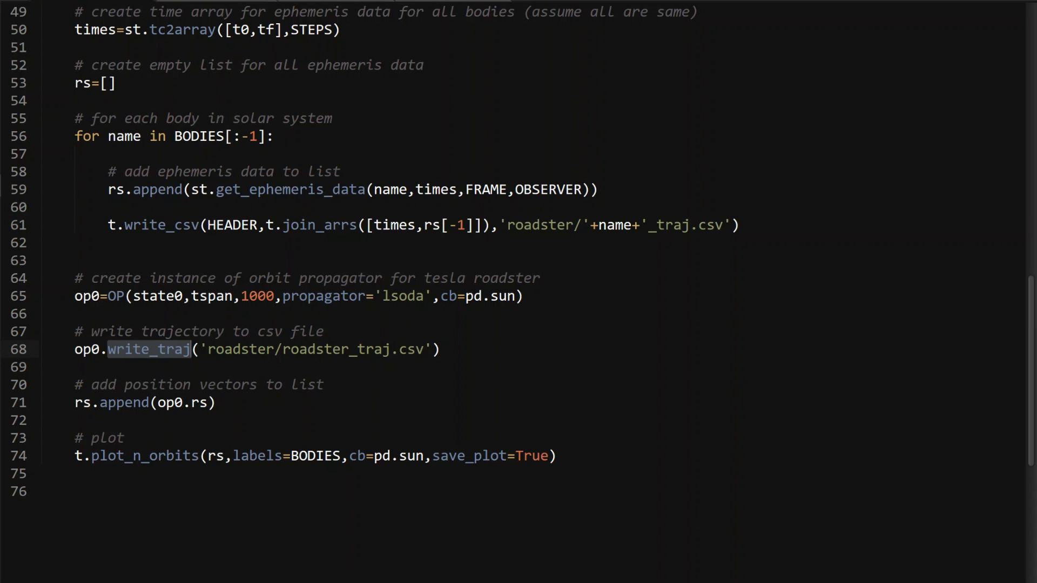
left_click(192, 349)
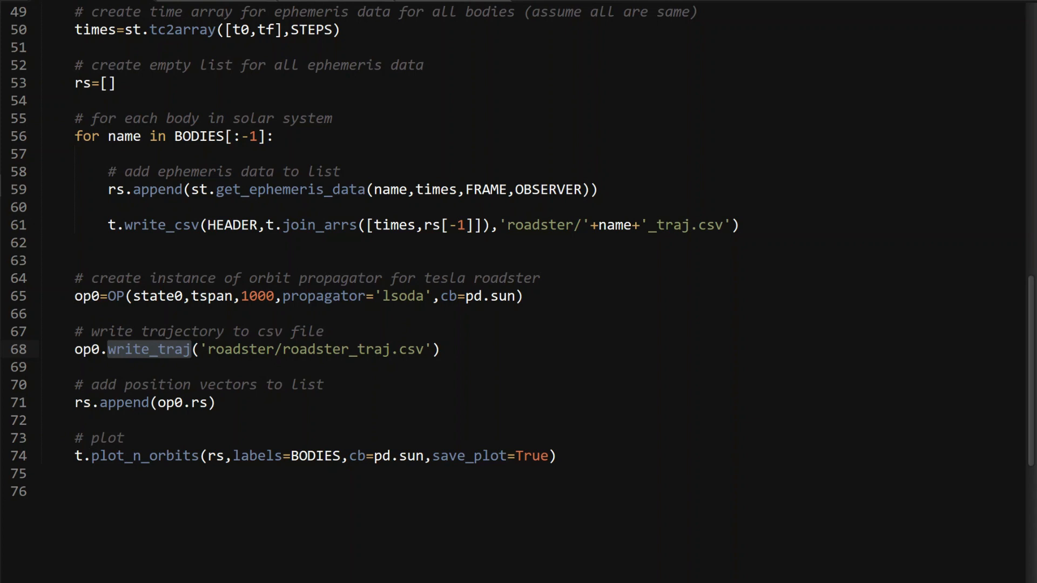
key("alt+tab")
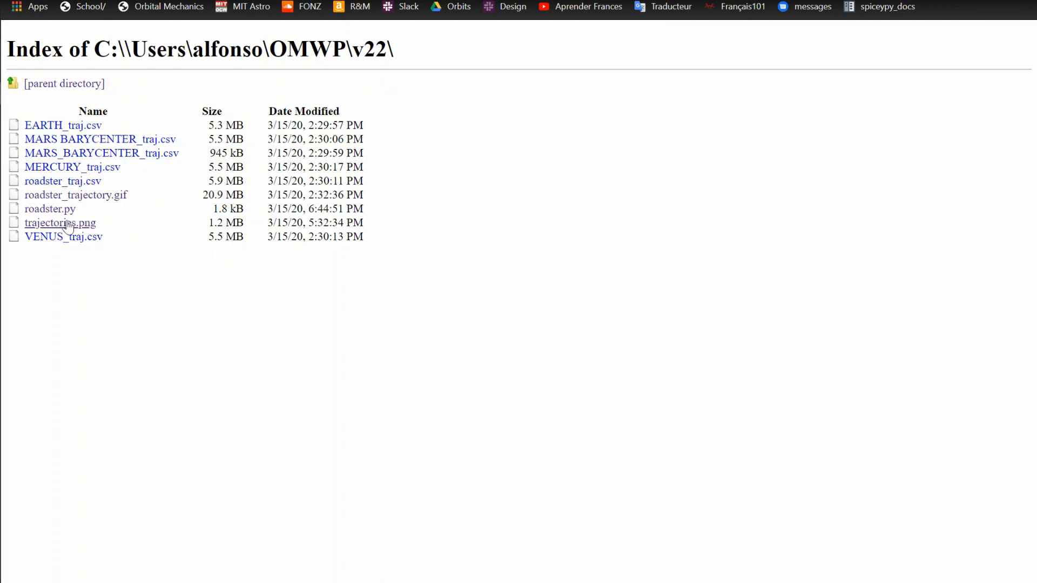
- Open trajectories.png to view the 3D plot of inner planet and Roadster orbits
left_click(59, 223)
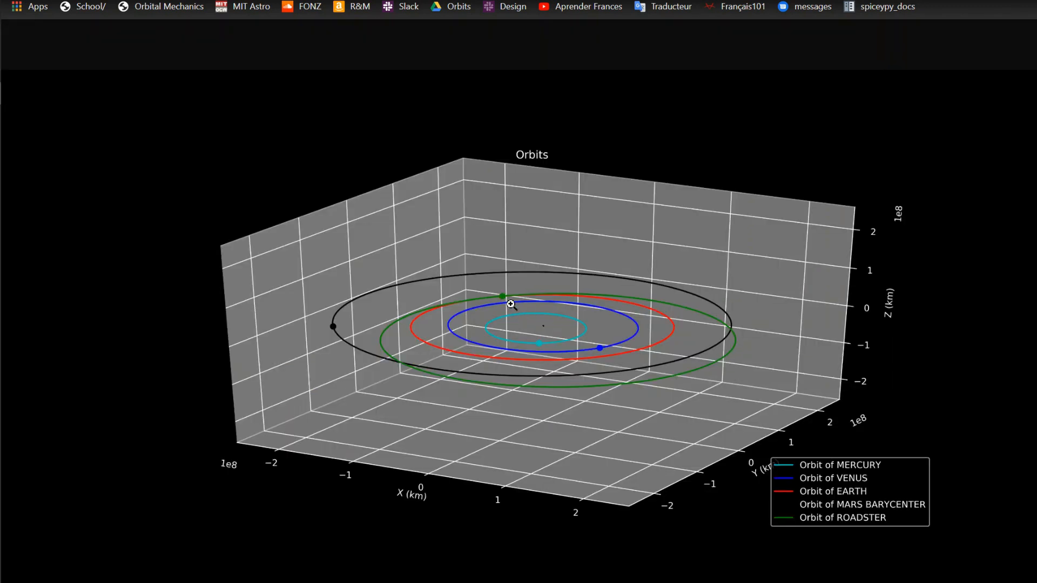
mouse_move(466, 380)
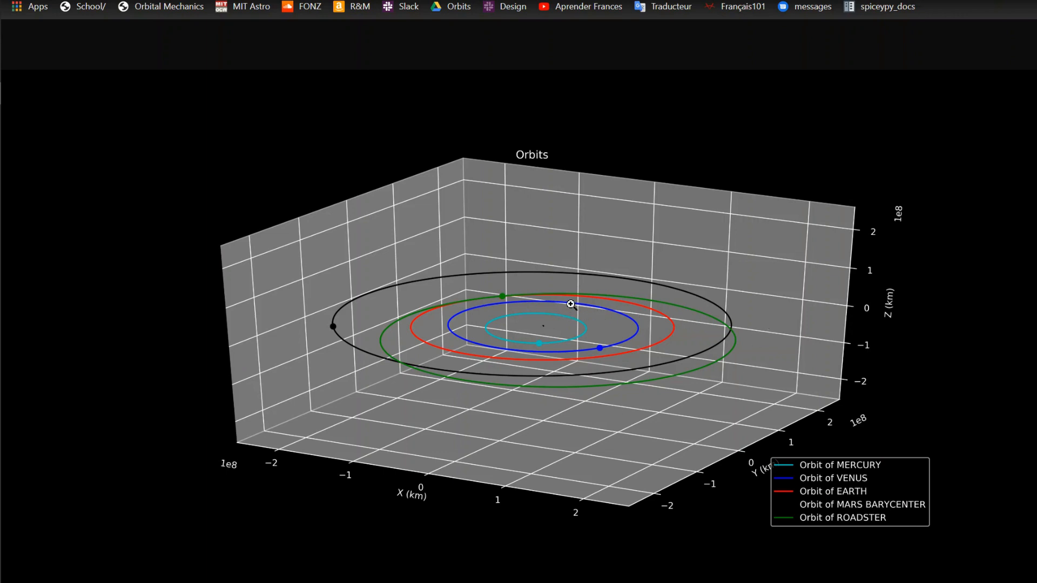
mouse_move(514, 387)
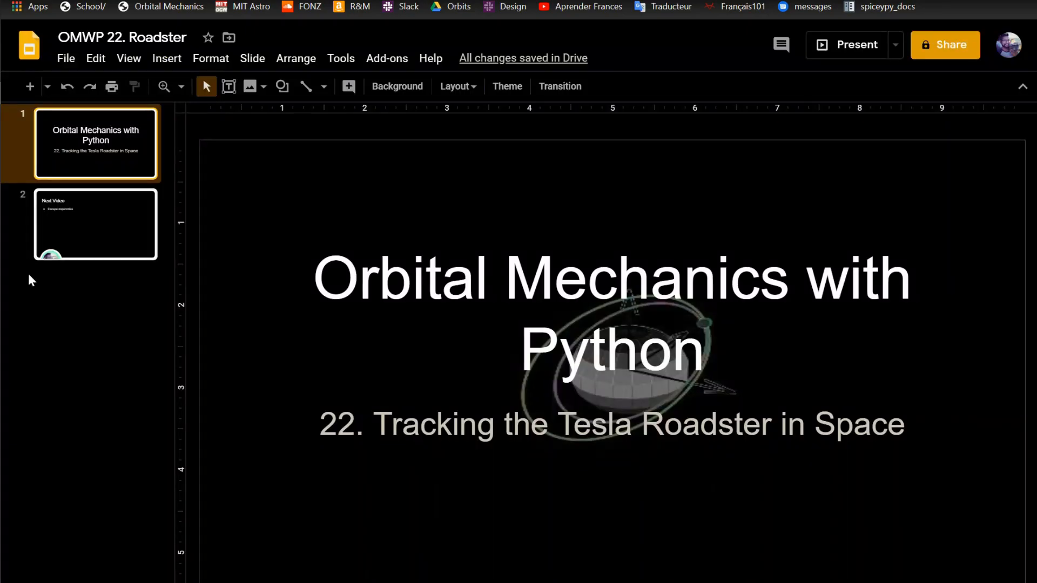
- Select slide 2, the Next Video slide announcing escape trajectories
left_click(95, 224)
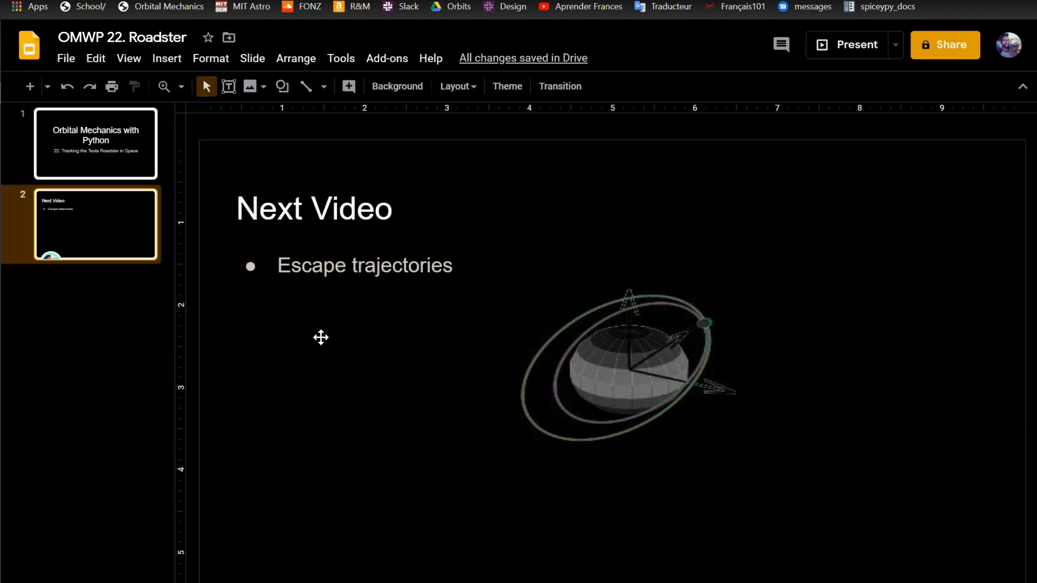